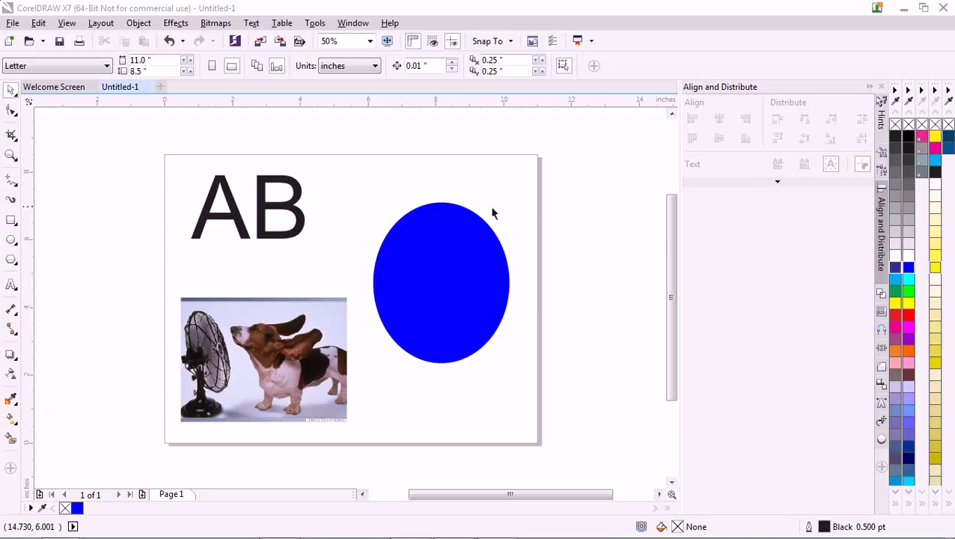
mouse_move(47, 145)
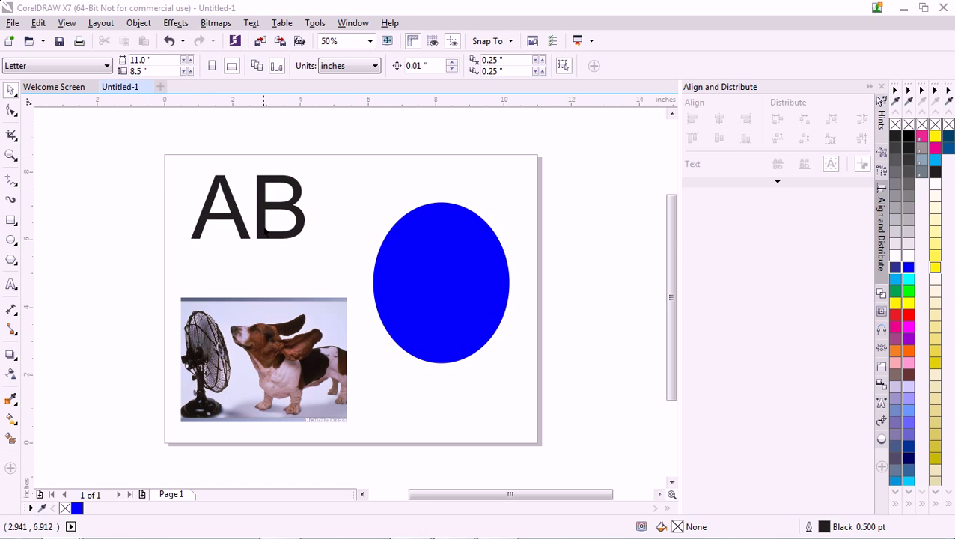
mouse_move(537, 345)
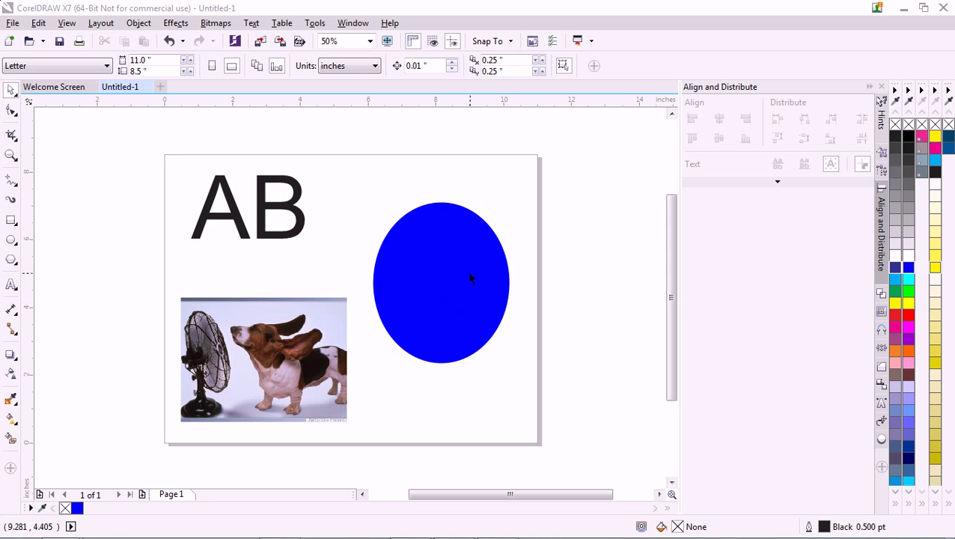
mouse_move(258, 299)
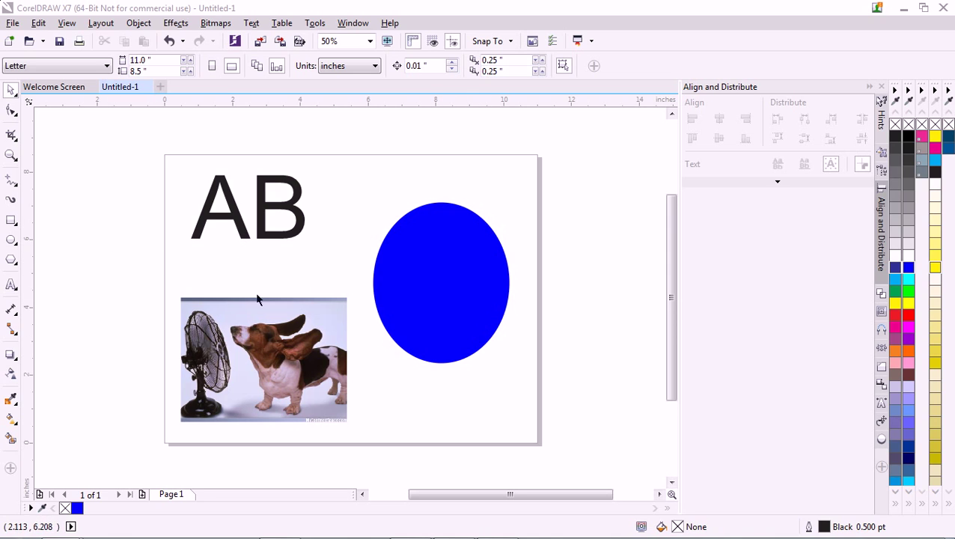
mouse_move(335, 236)
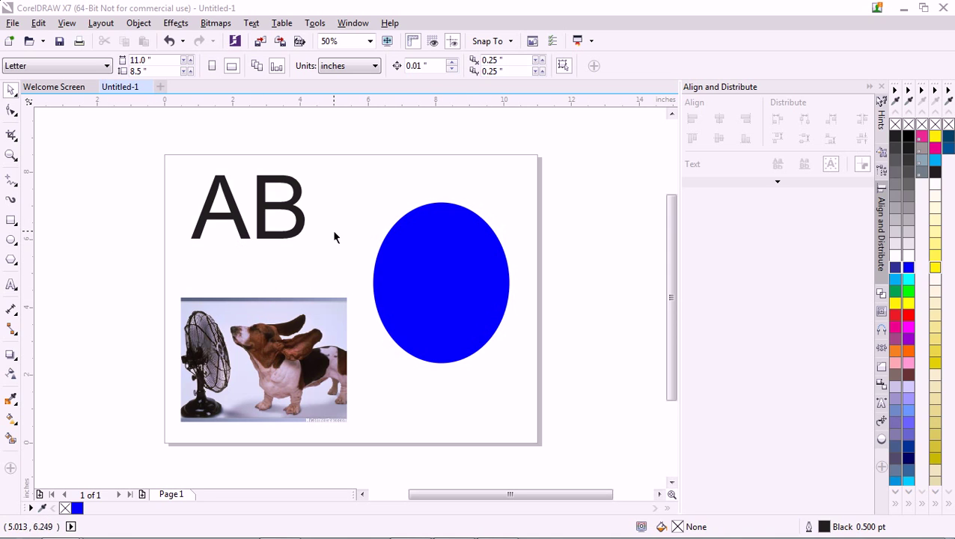
mouse_move(322, 188)
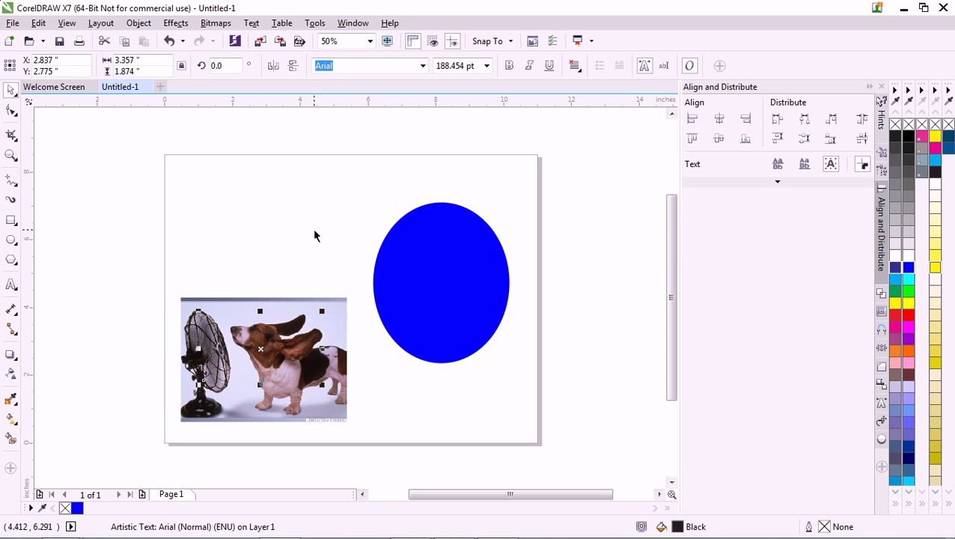
Move the AB text over the dog photo and bring it to the front
left_click(264, 359)
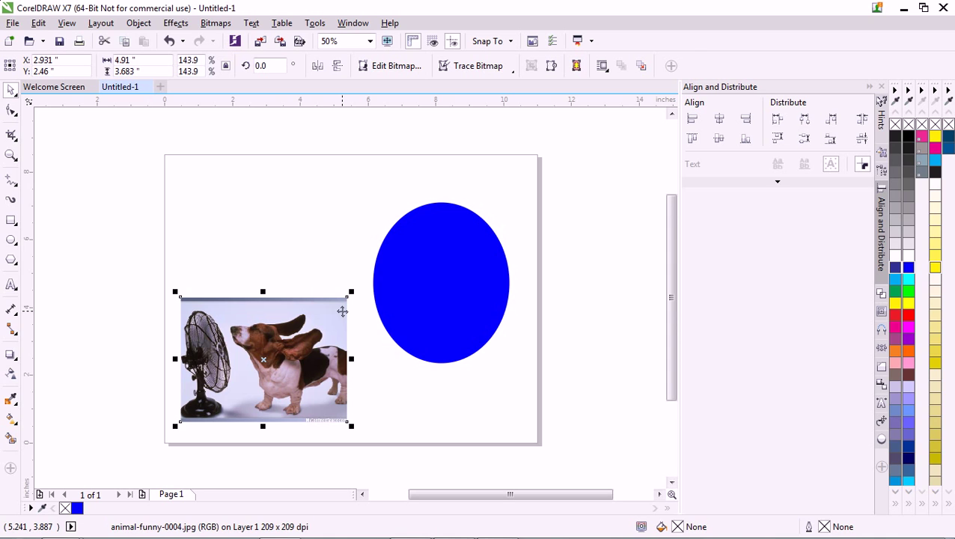
mouse_move(326, 344)
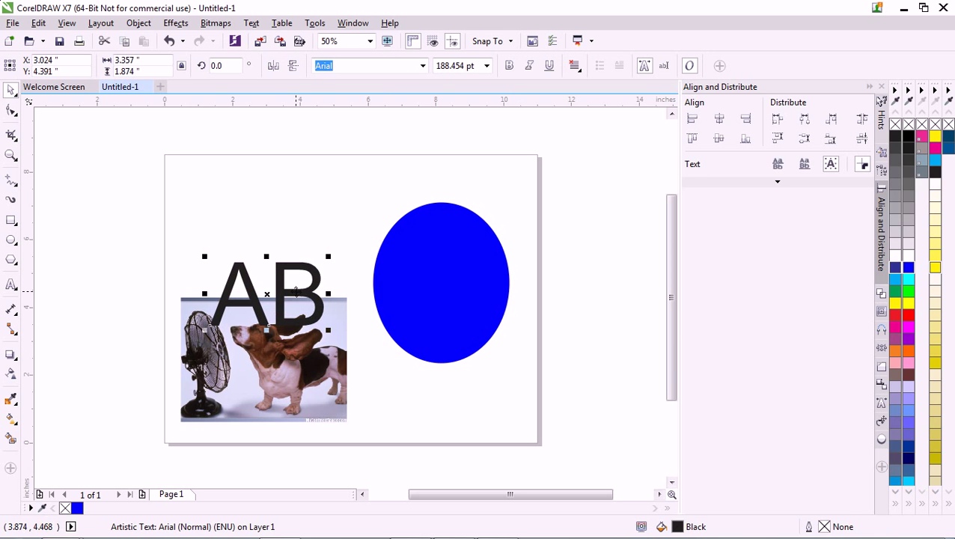
left_click_drag(267, 293, 263, 345)
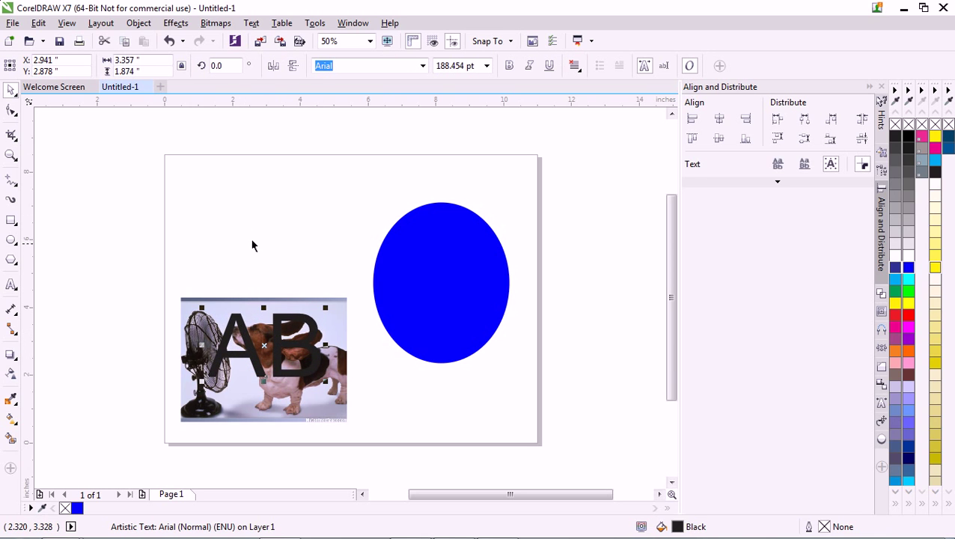
left_click(137, 22)
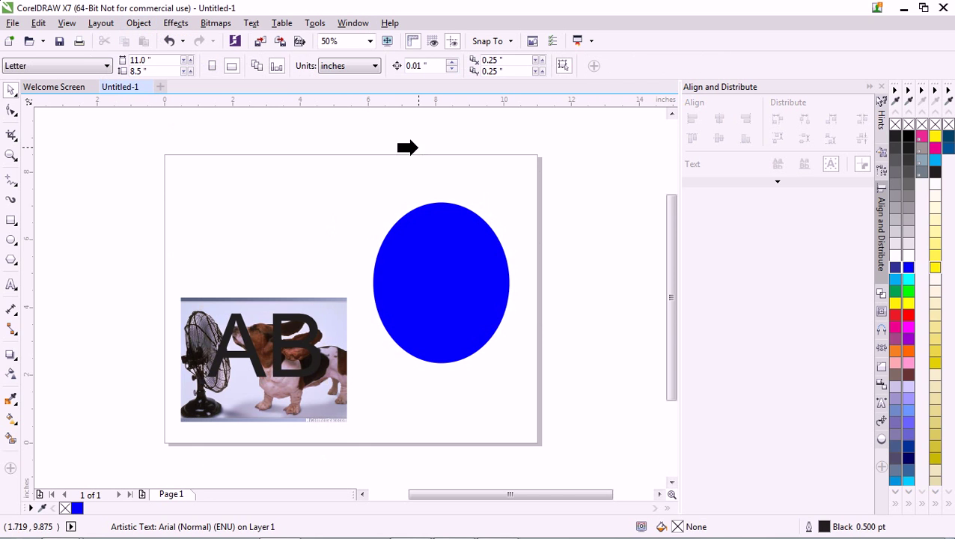
left_click_drag(407, 148, 208, 201)
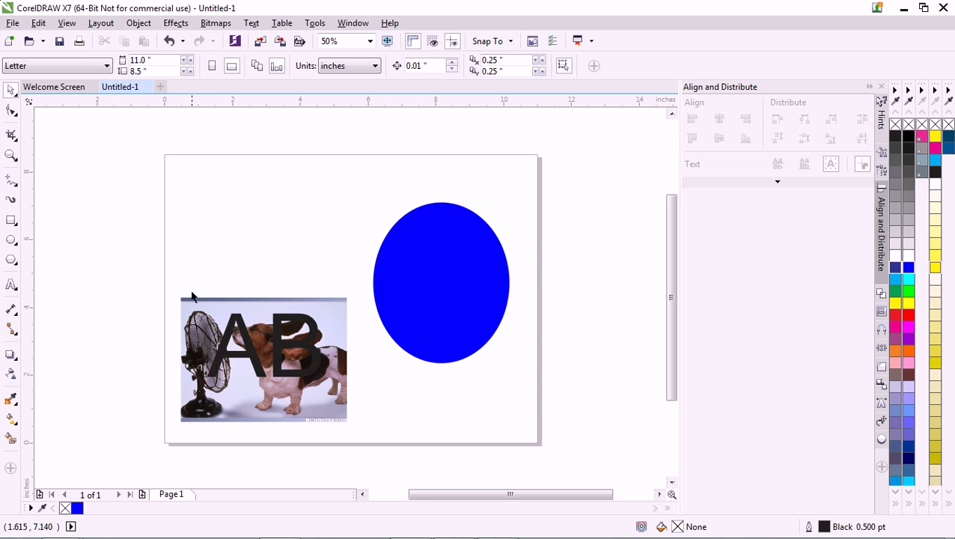
PowerClip the dog photo inside the AB letters via Place Inside Frame
left_click(138, 22)
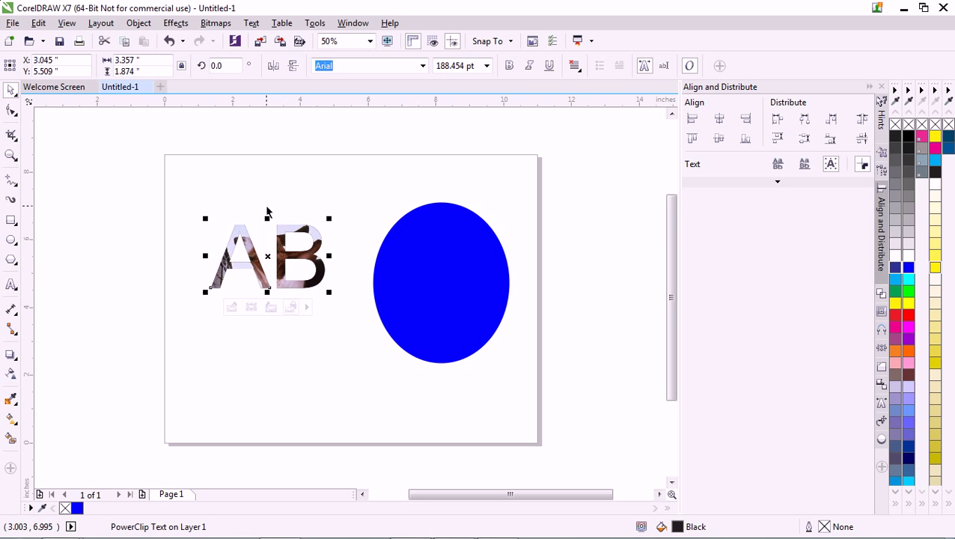
mouse_move(216, 105)
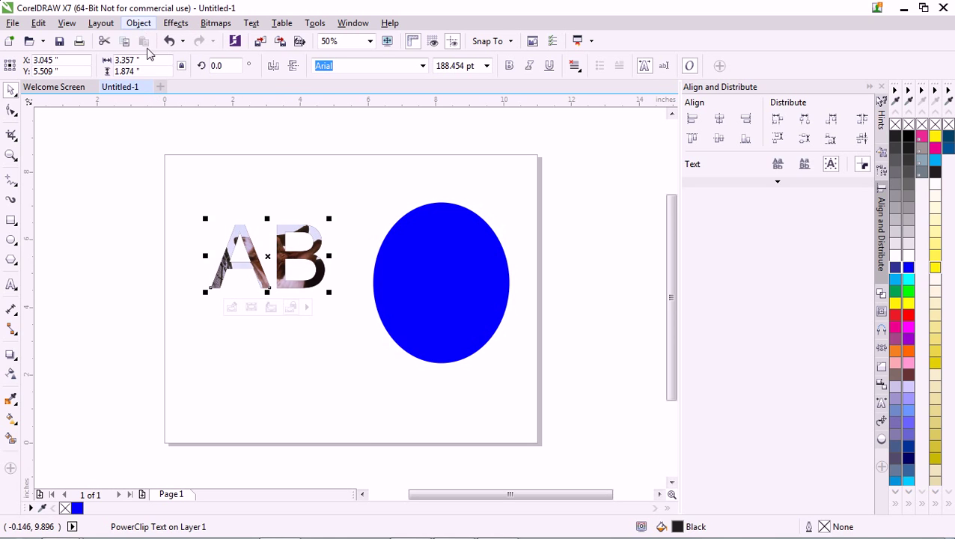
Edit the PowerClip and shift the dog photo rightward inside the AB letters
left_click(138, 22)
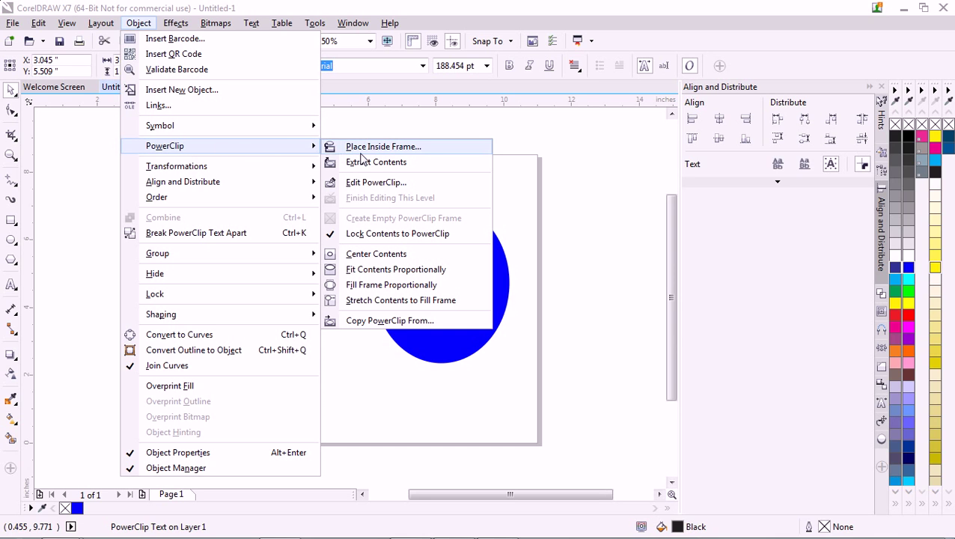
mouse_move(395, 185)
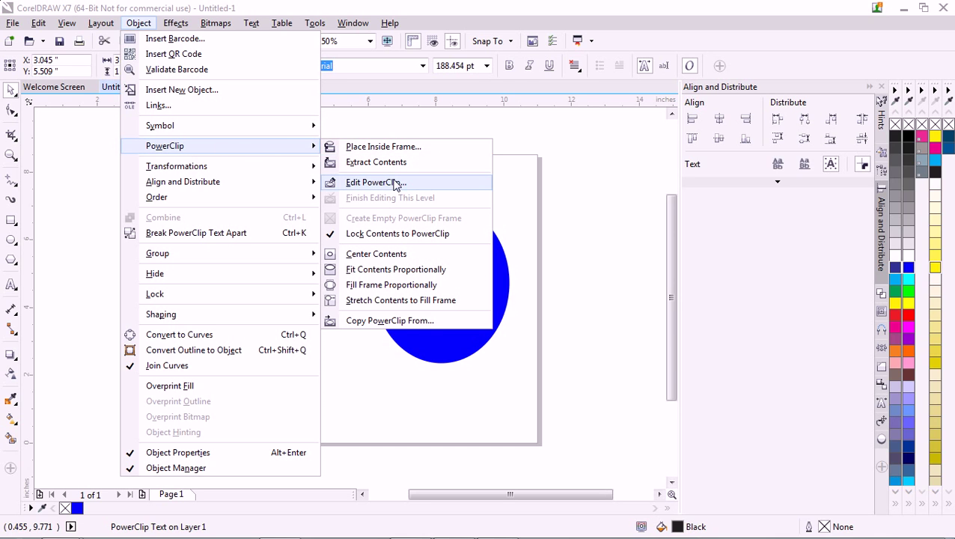
left_click(371, 183)
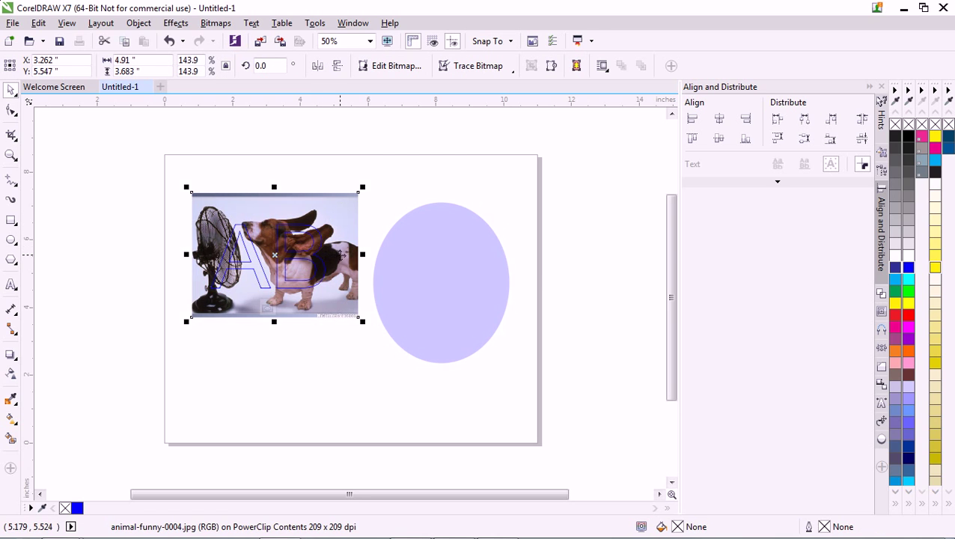
left_click_drag(274, 255, 295, 262)
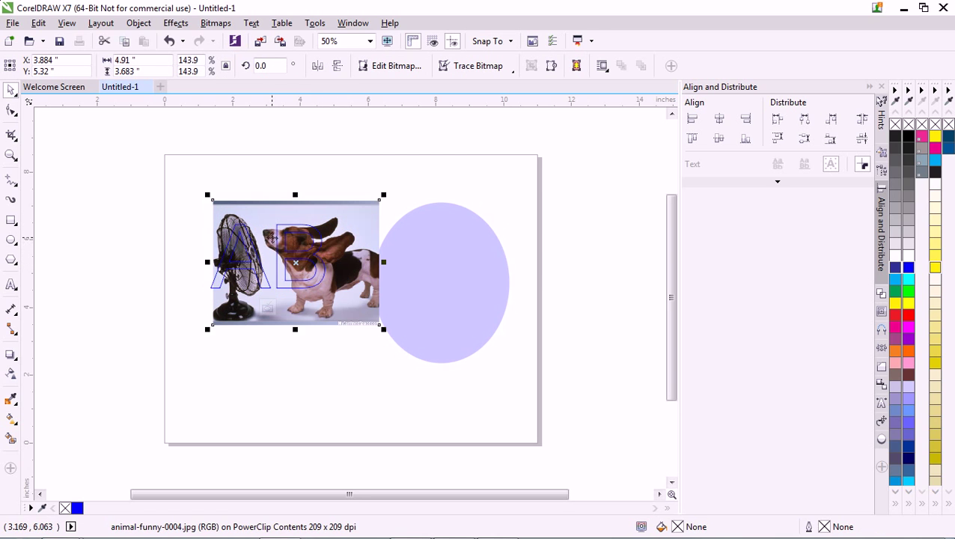
left_click_drag(295, 262, 311, 257)
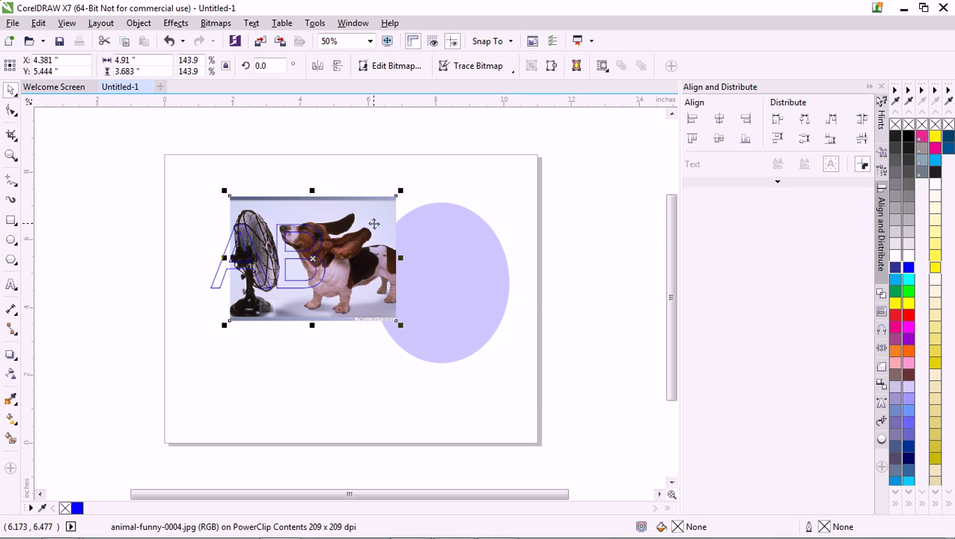
mouse_move(138, 22)
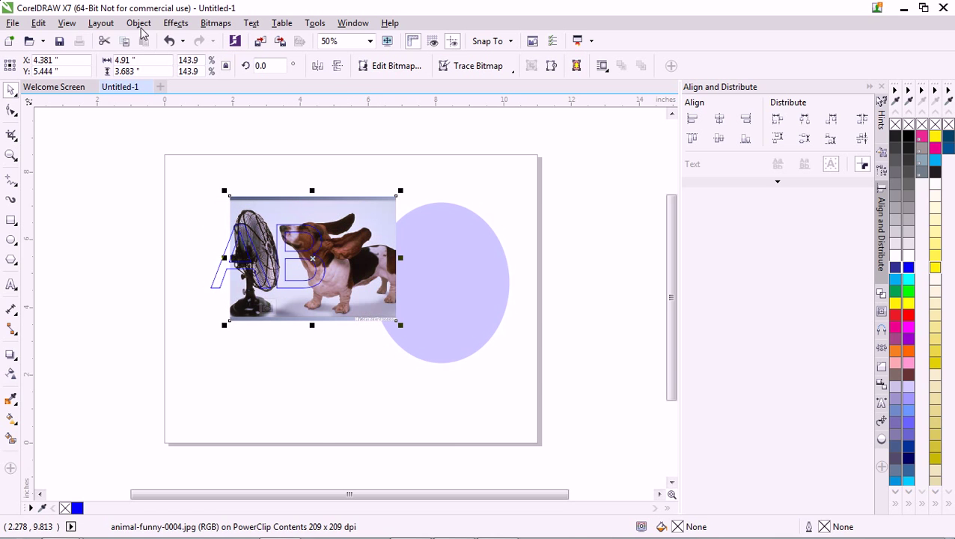
Finish editing this PowerClip level so the shifted photo stays clipped in the text
left_click(137, 22)
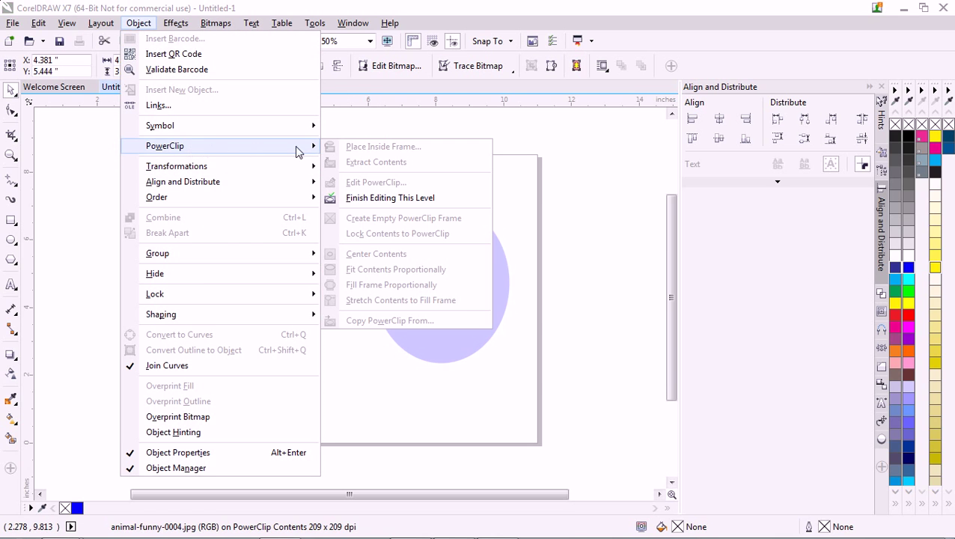
left_click(389, 197)
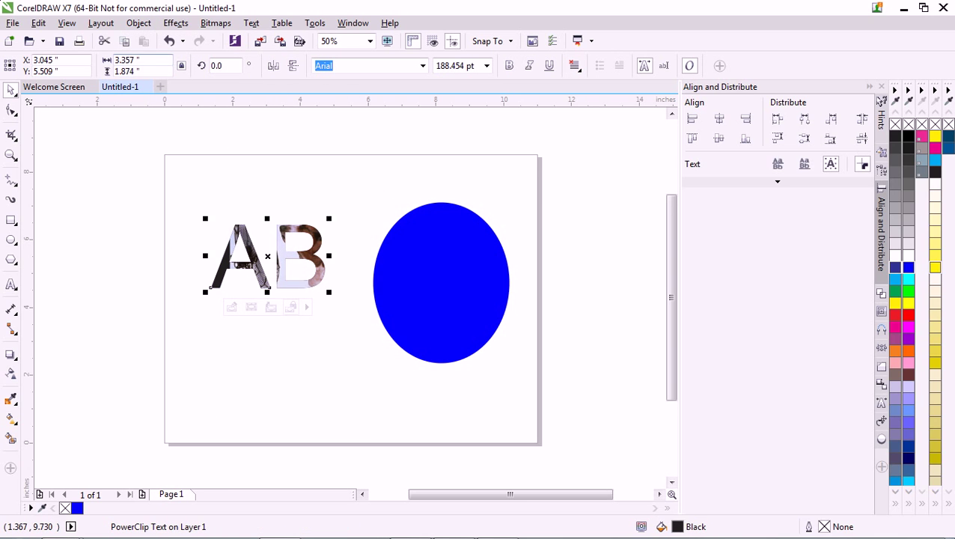
Extract the dog photo from the AB text and move it onto the blue ellipse
left_click(138, 23)
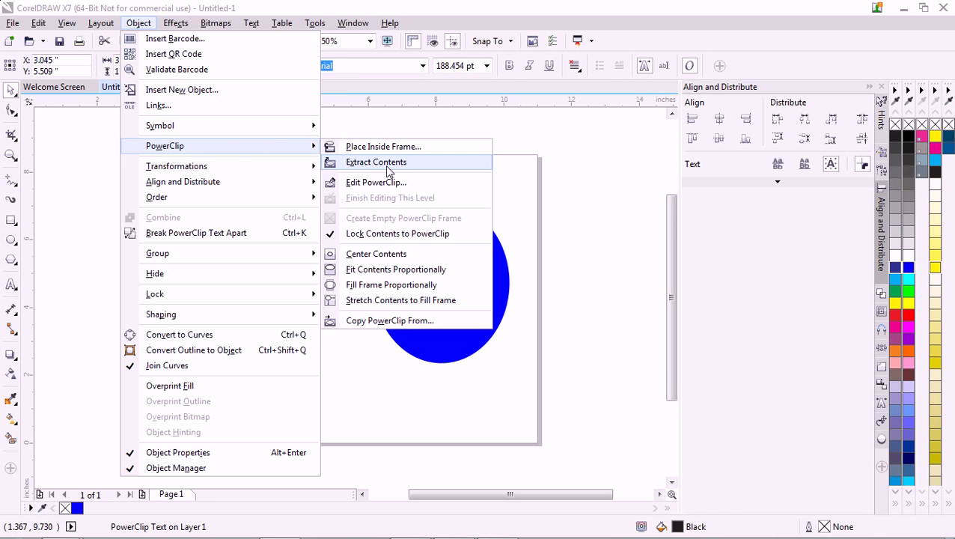
left_click(376, 162)
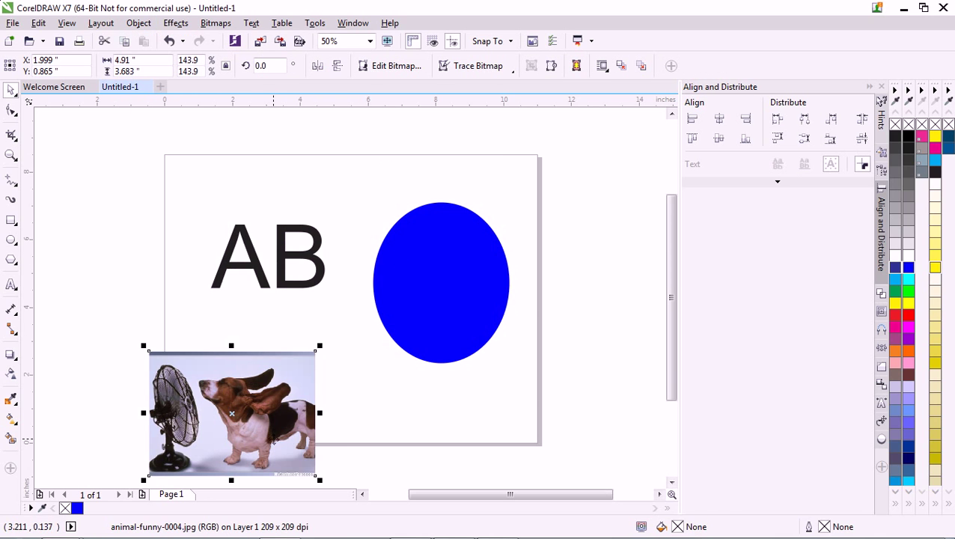
left_click_drag(230, 413, 443, 290)
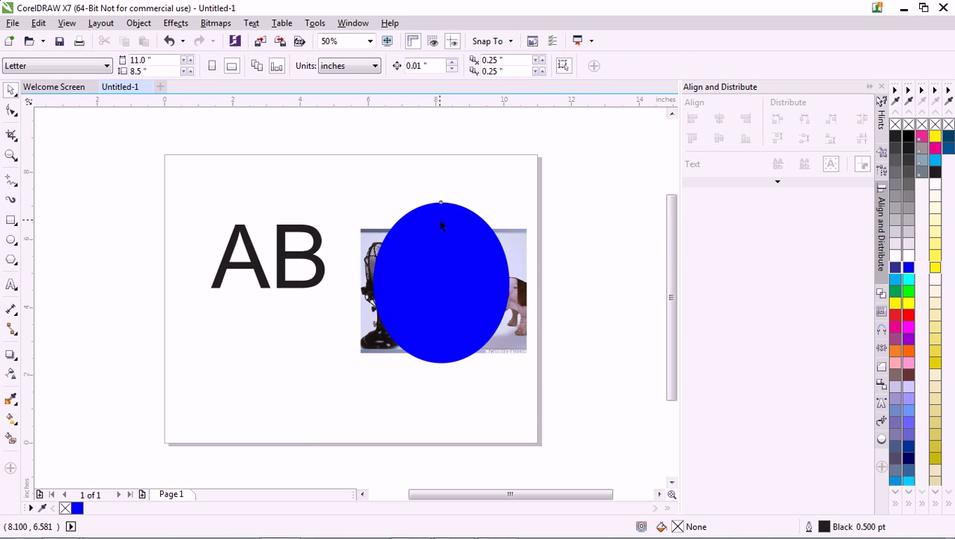
PowerClip the dog photo inside the blue ellipse beside the black AB text
left_click(443, 290)
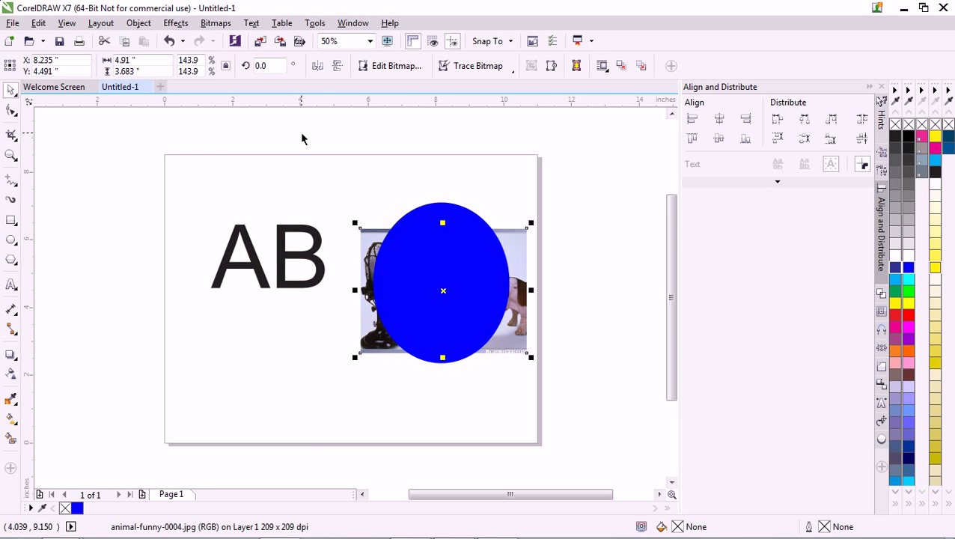
left_click(137, 22)
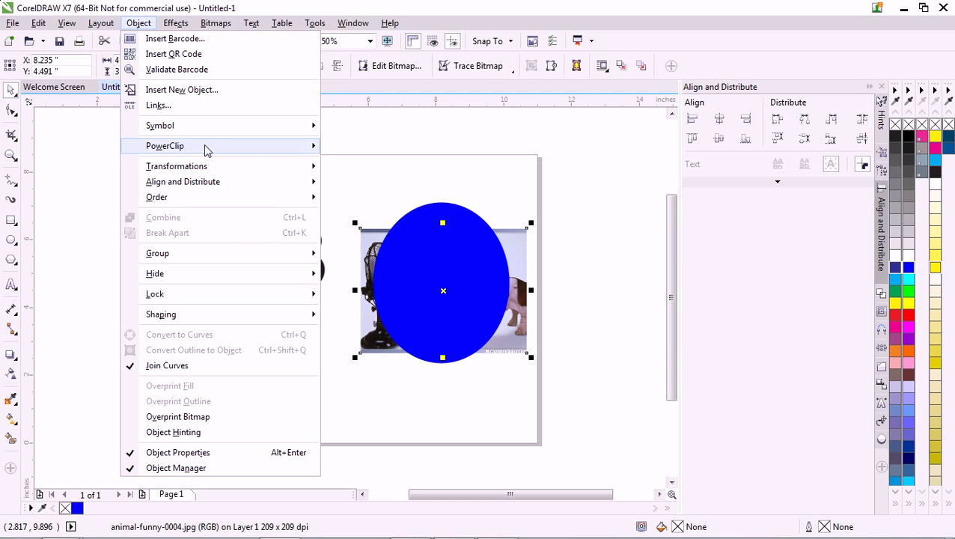
left_click(165, 145)
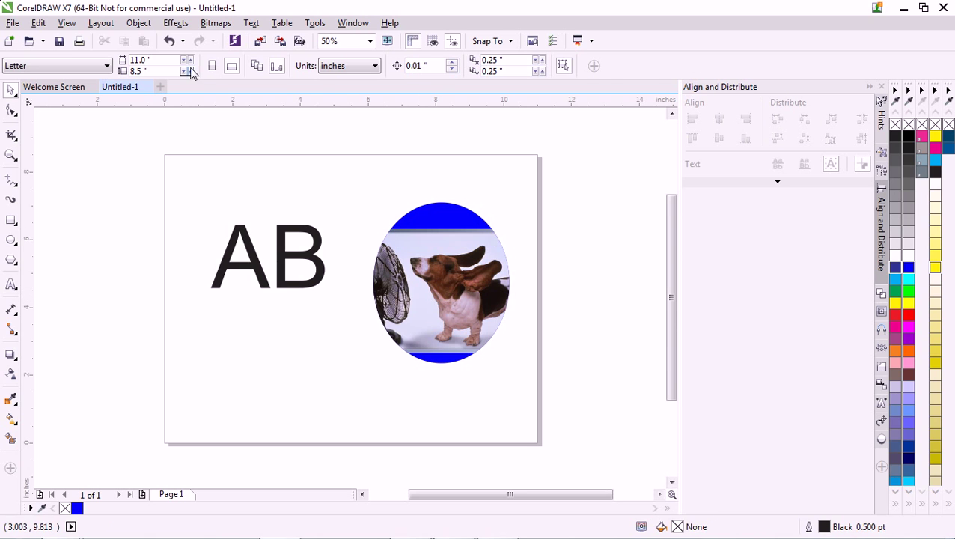
left_click(137, 23)
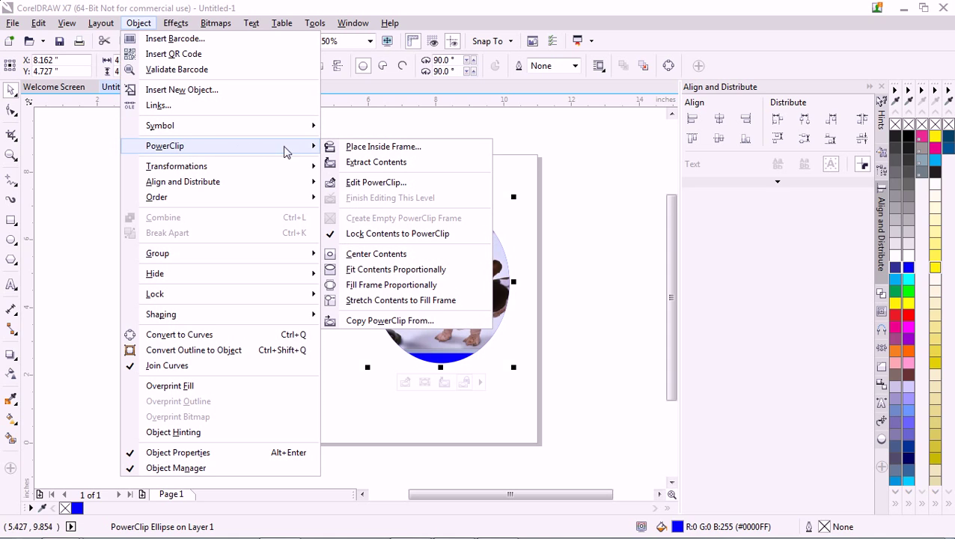
mouse_move(410, 188)
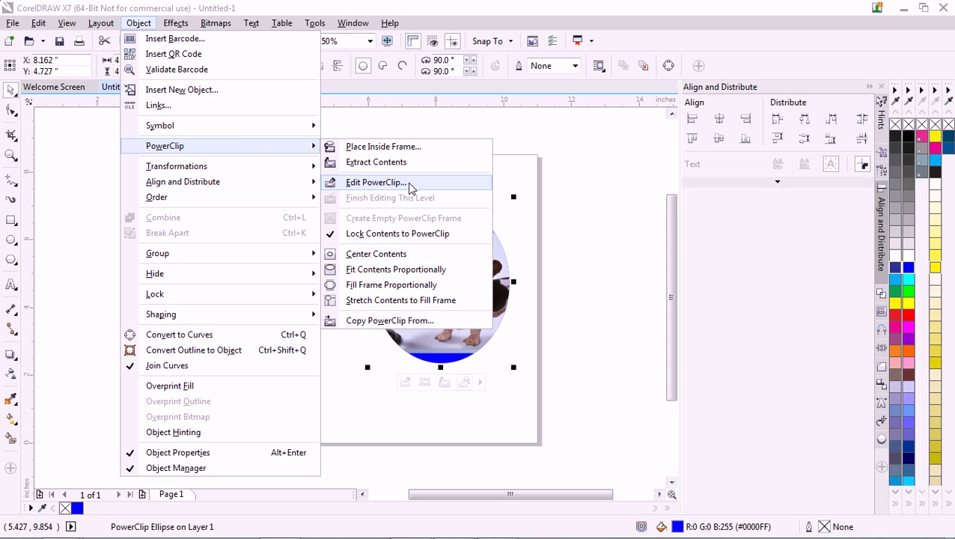
mouse_move(416, 269)
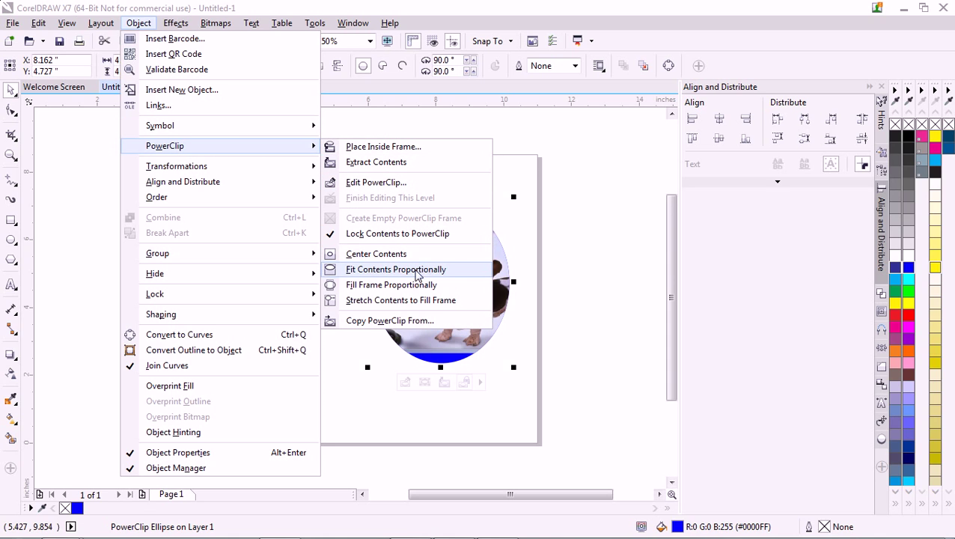
mouse_move(390, 284)
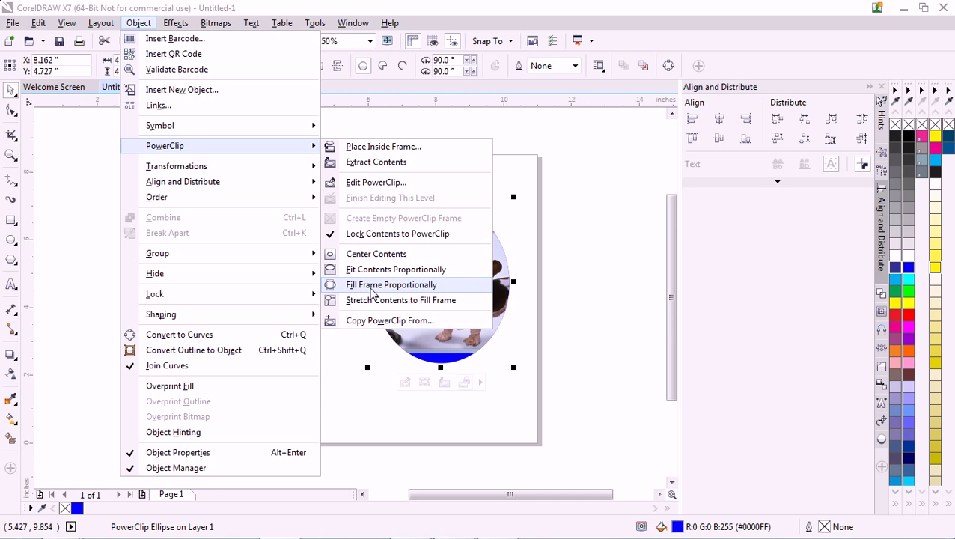
mouse_move(410, 290)
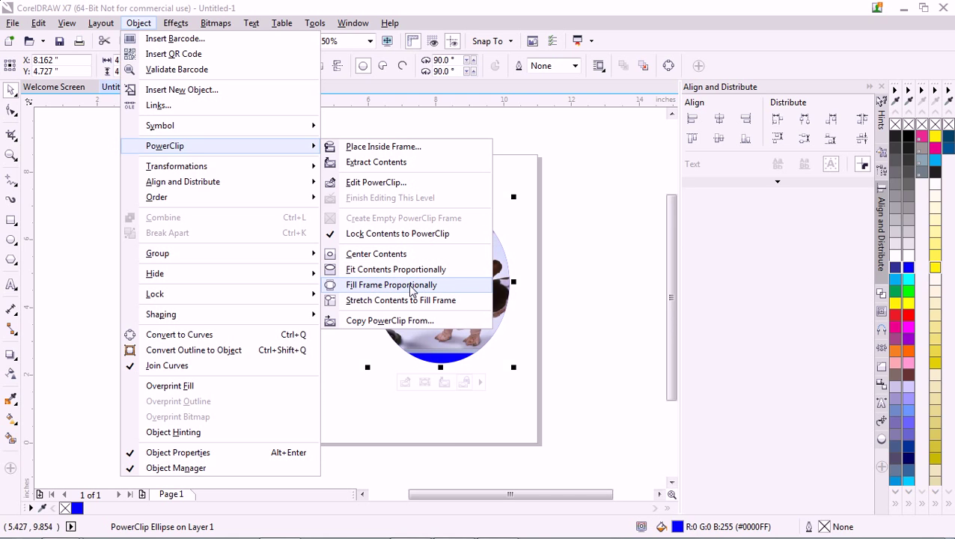
left_click(390, 285)
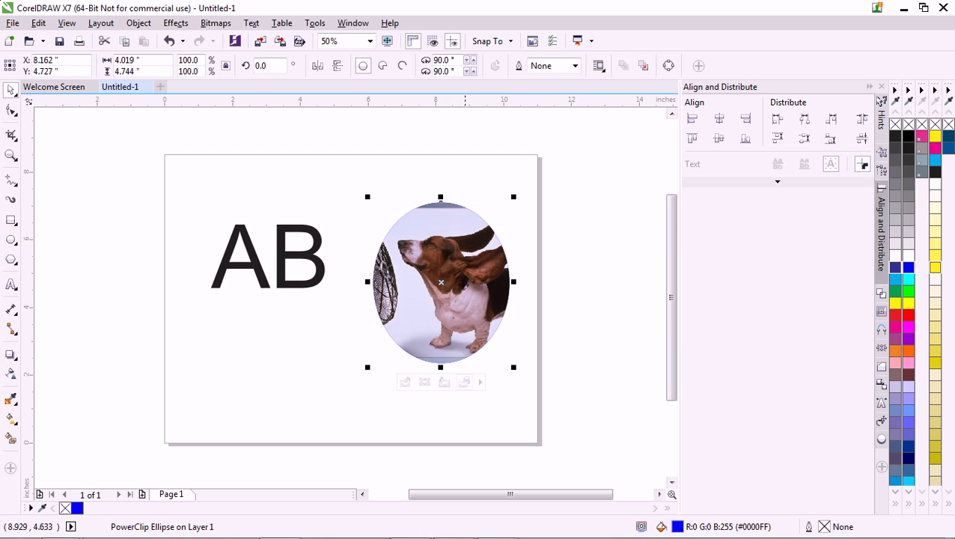
mouse_move(250, 126)
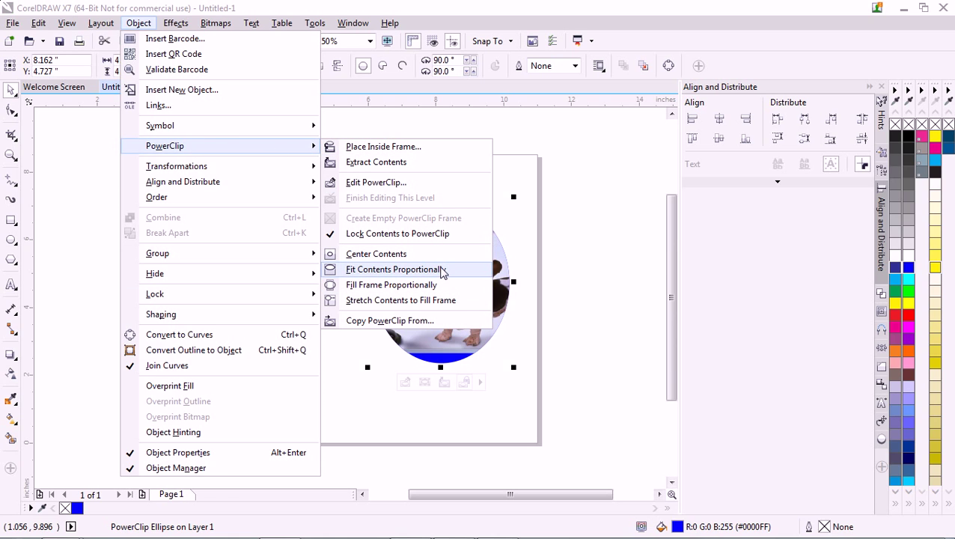
mouse_move(512, 210)
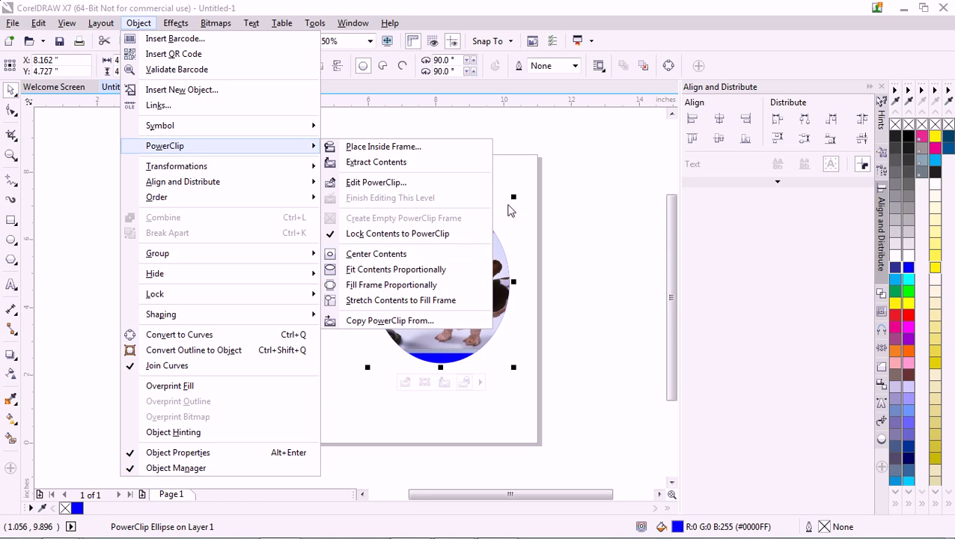
left_click(395, 269)
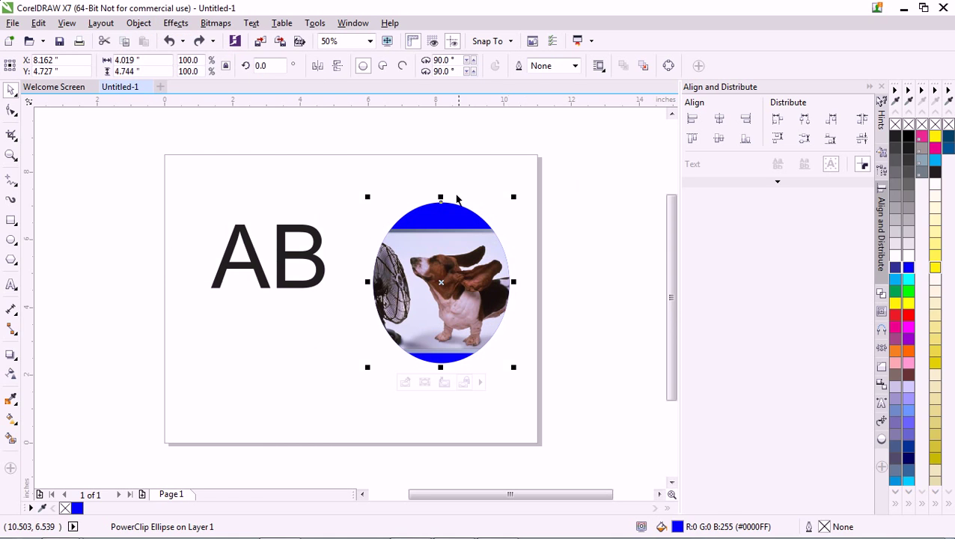